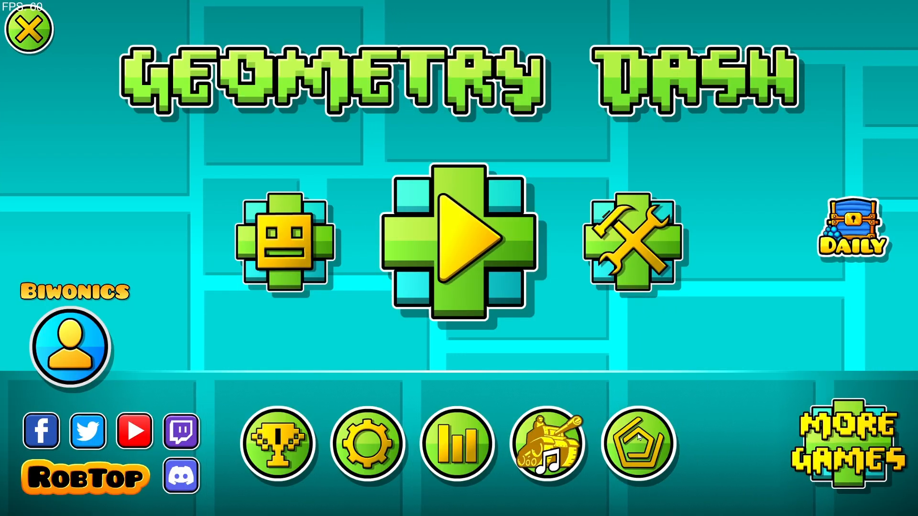
Step: Open the Geode mod list from the main menu, showing only Geode v4.4.0 installed
{"action": "left_click", "coordinate": [637, 443]}
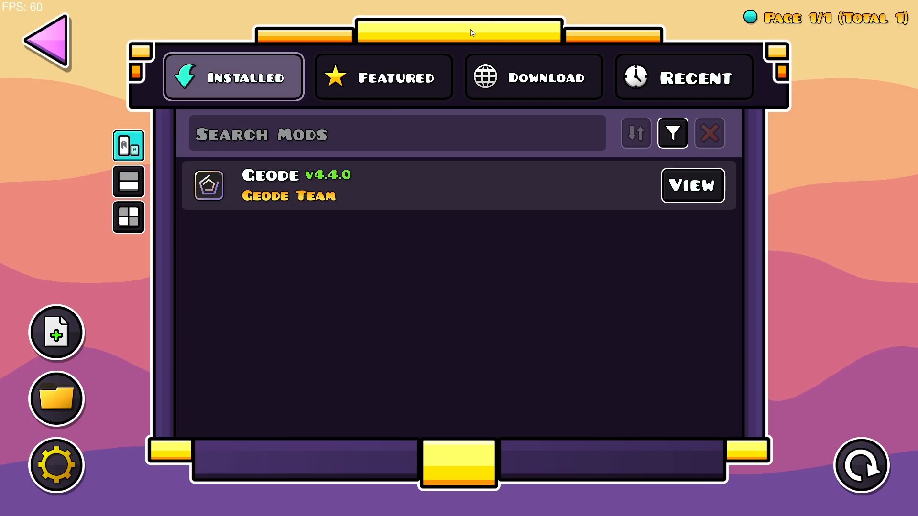
Step: Search the Download tab for 'Geodify', install v2.1.3, and return to Installed
{"action": "left_click", "coordinate": [532, 76]}
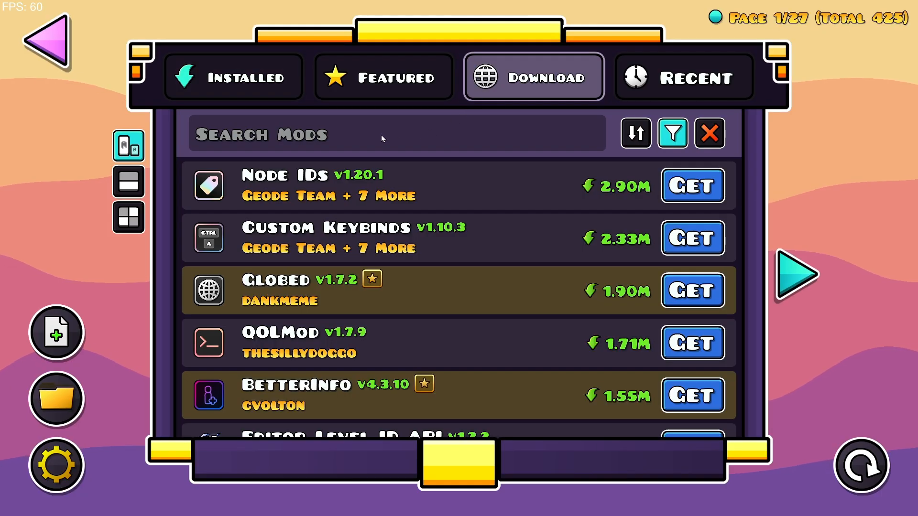
{"action": "type", "text": "GEOD"}
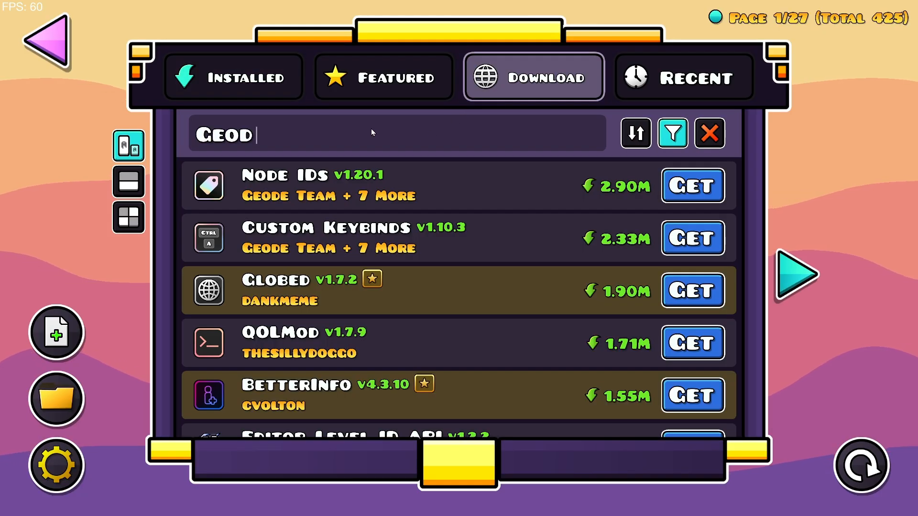
{"action": "type", "text": "ify"}
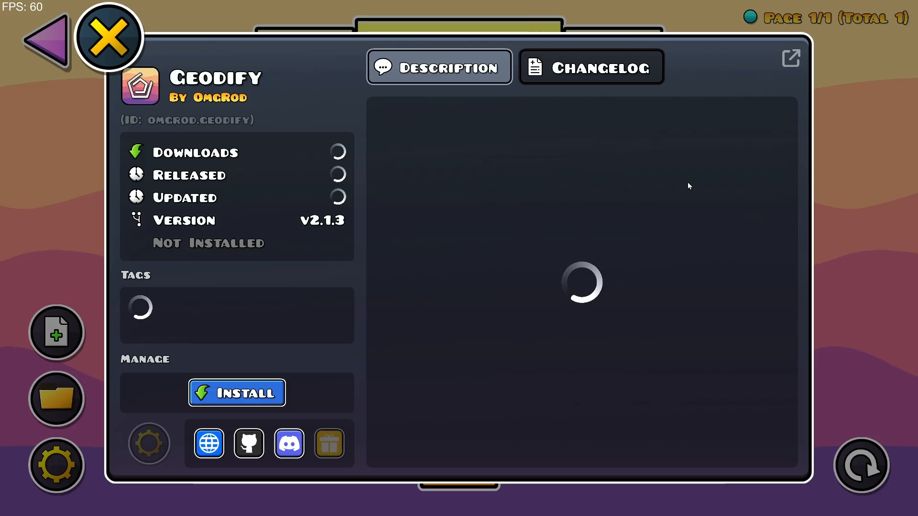
{"action": "left_click", "coordinate": [108, 38]}
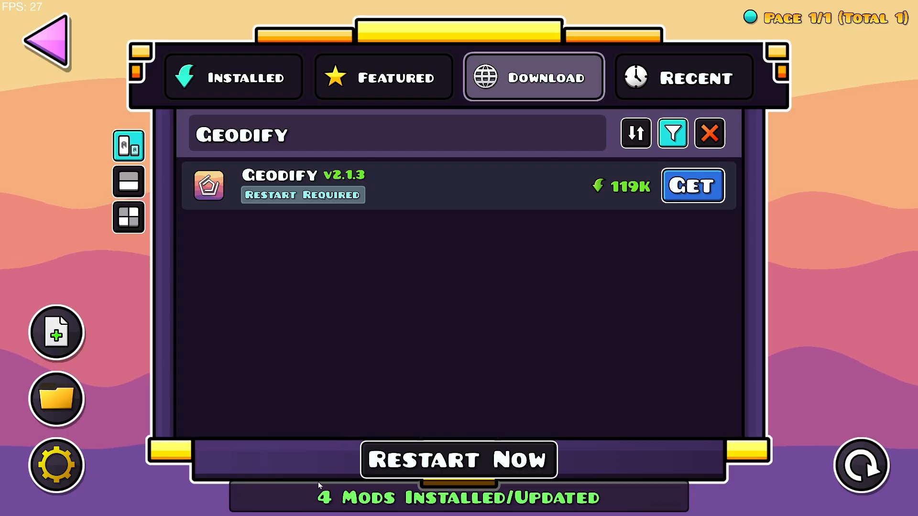
{"action": "left_click", "coordinate": [233, 76]}
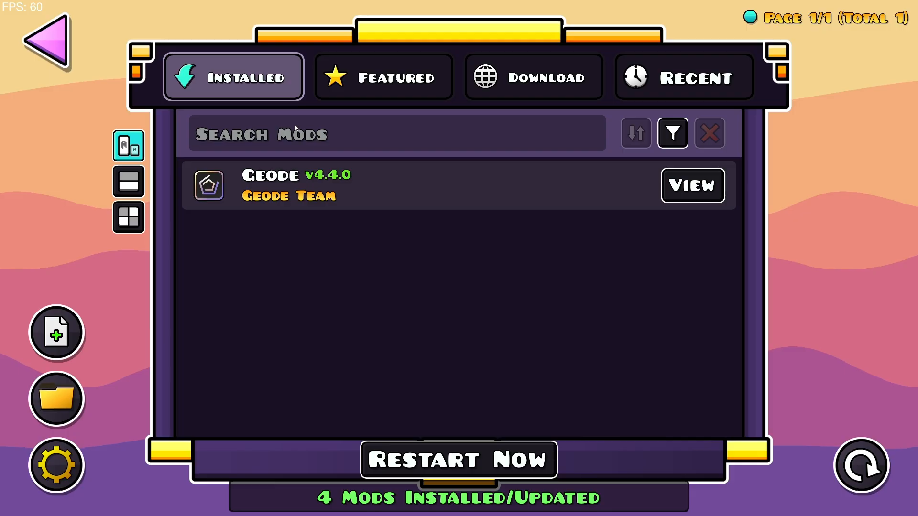
{"action": "mouse_move", "coordinate": [384, 252]}
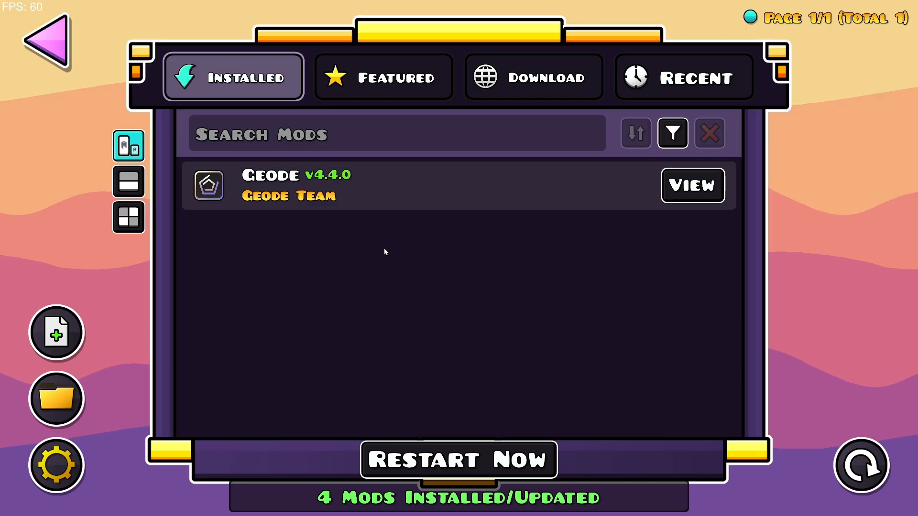
{"action": "mouse_move", "coordinate": [391, 247]}
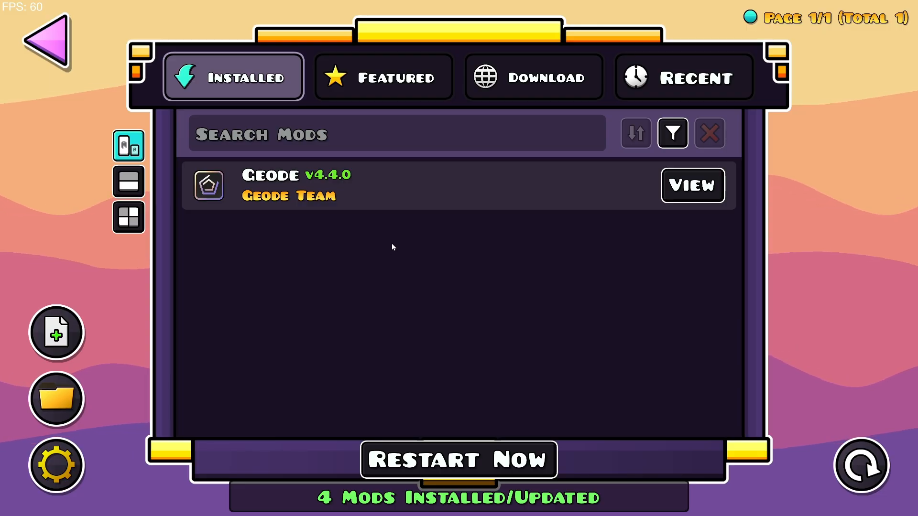
{"action": "mouse_move", "coordinate": [474, 455]}
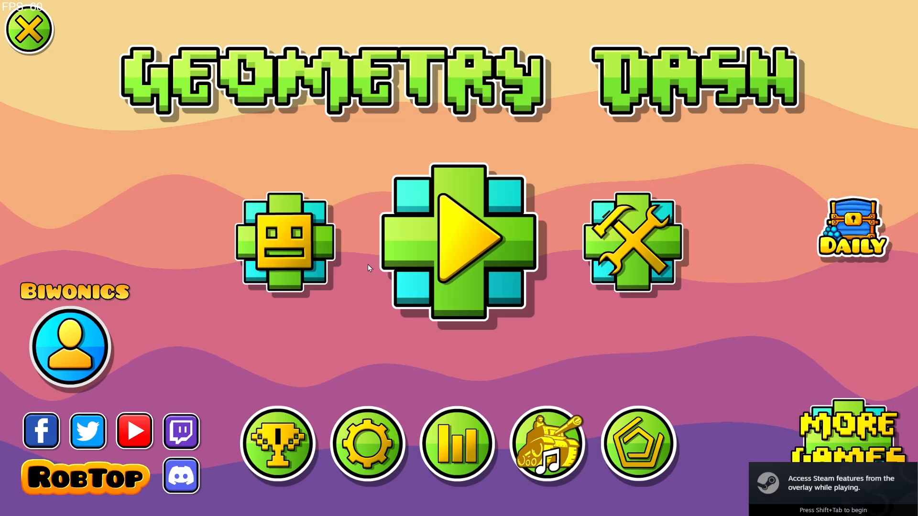
{"action": "mouse_move", "coordinate": [244, 144]}
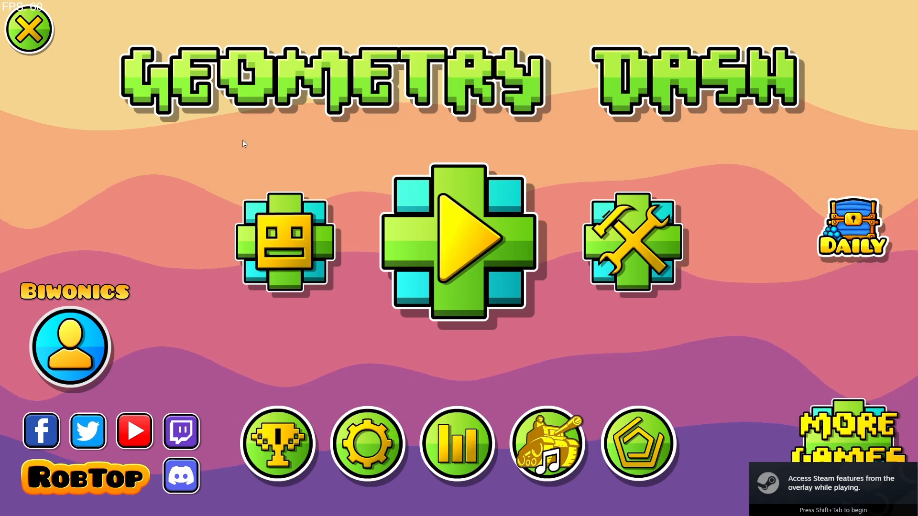
Step: Enter the online levels menu and open Map Packs showing the Alpha and Beginner packs
{"action": "left_click", "coordinate": [460, 240]}
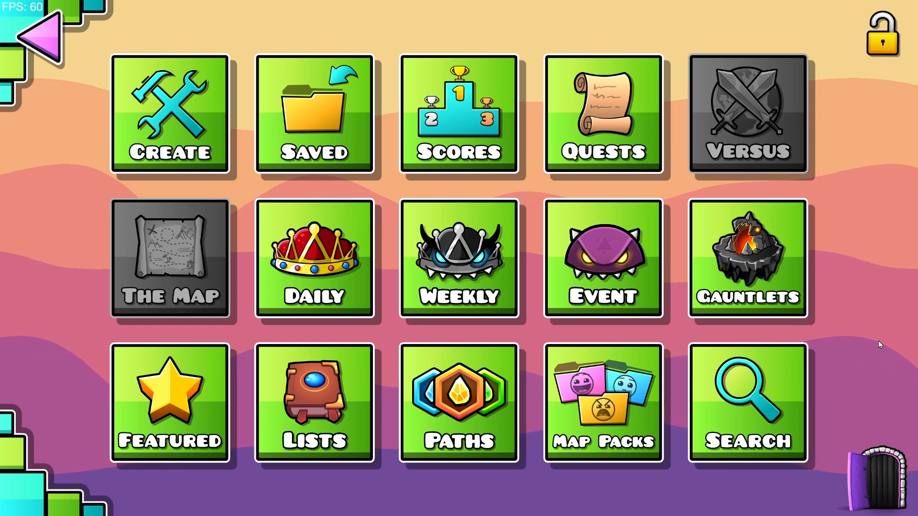
{"action": "left_click", "coordinate": [603, 404]}
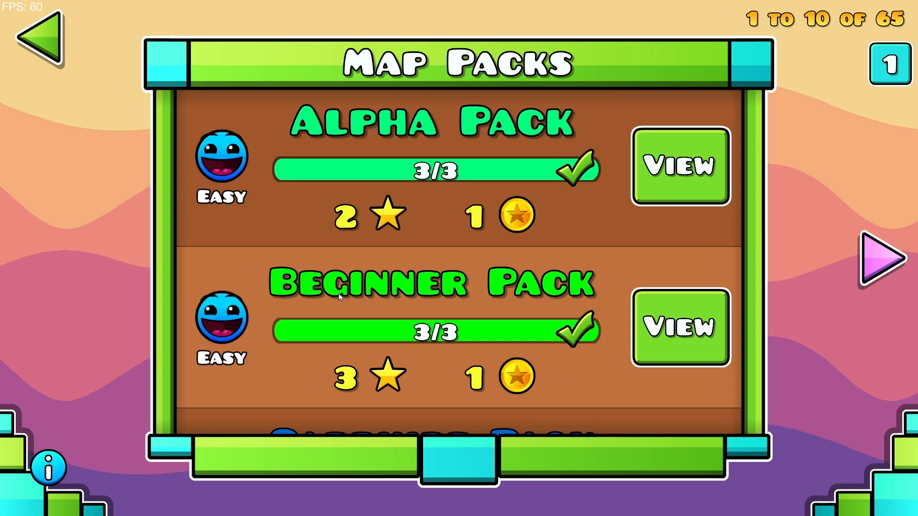